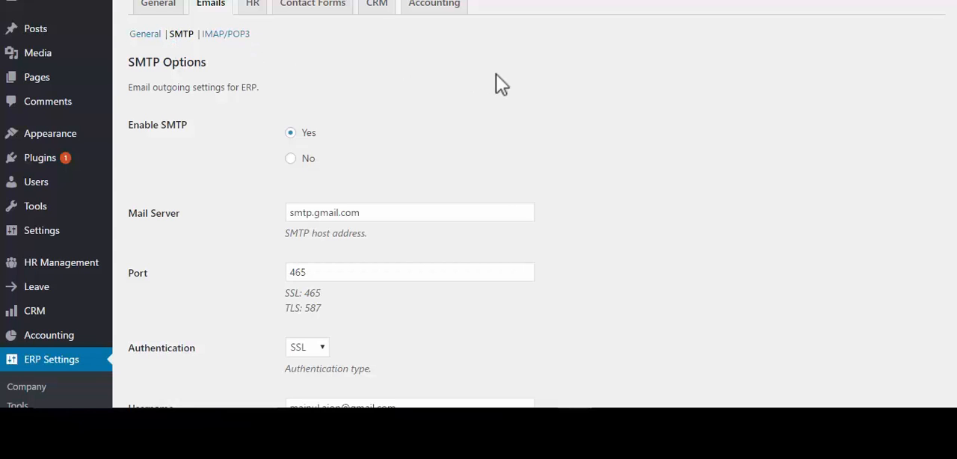
- Keep SSL as the authentication type, leave debug logging set to No, and save the SMTP settings
scroll("down", 3)
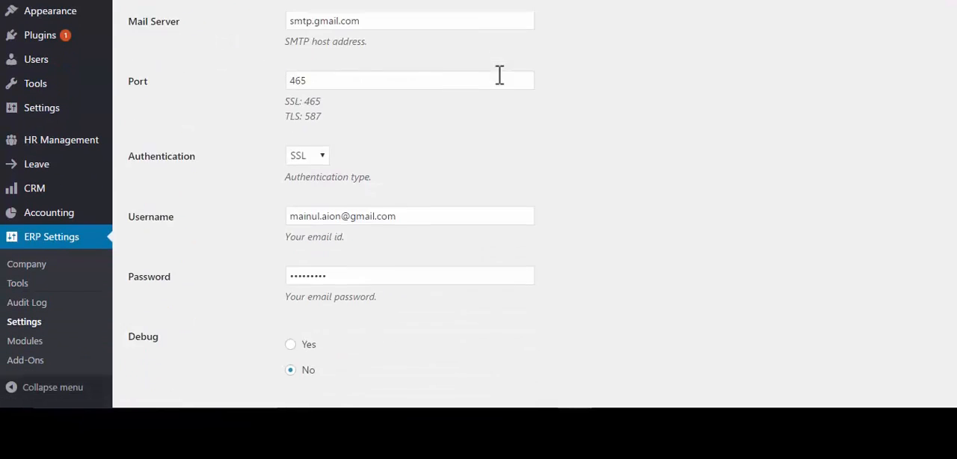
scroll("up", 3)
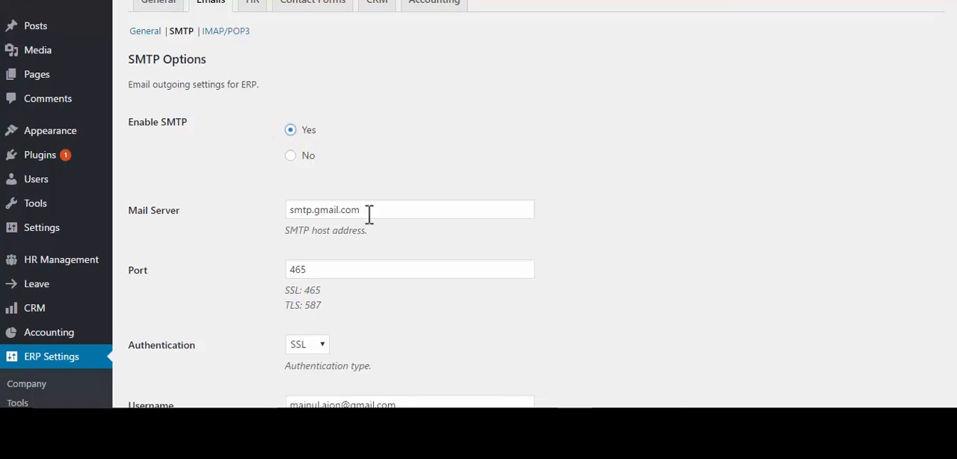
scroll("down", 3)
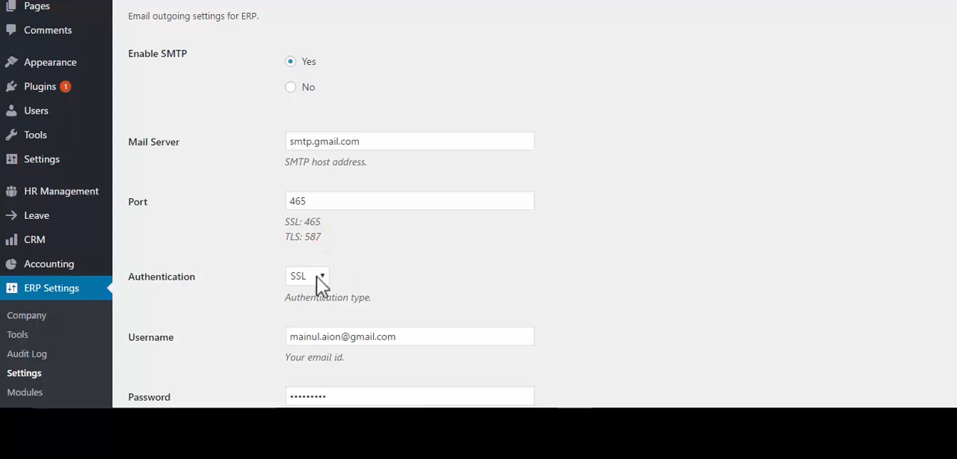
left_click(307, 276)
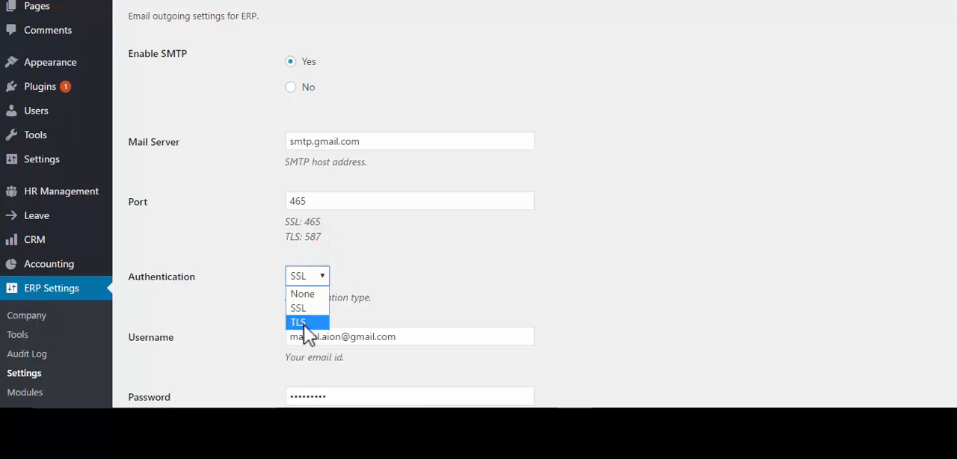
left_click(297, 307)
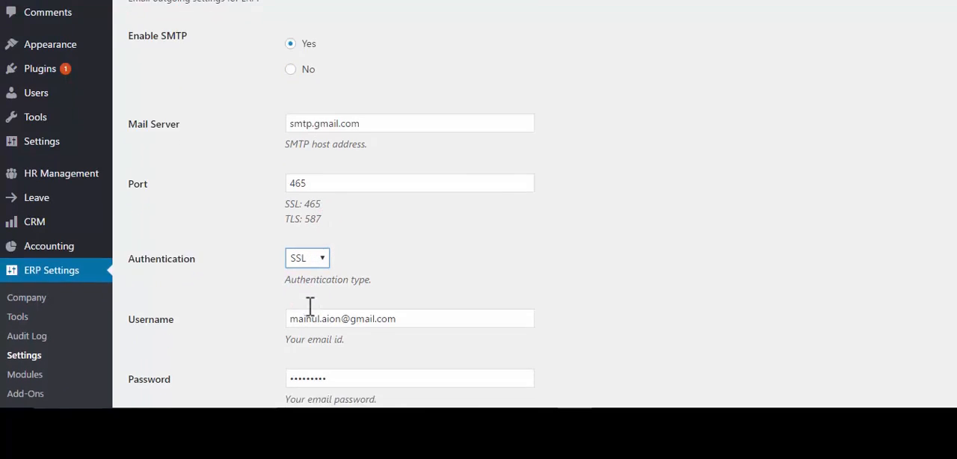
scroll("down", 3)
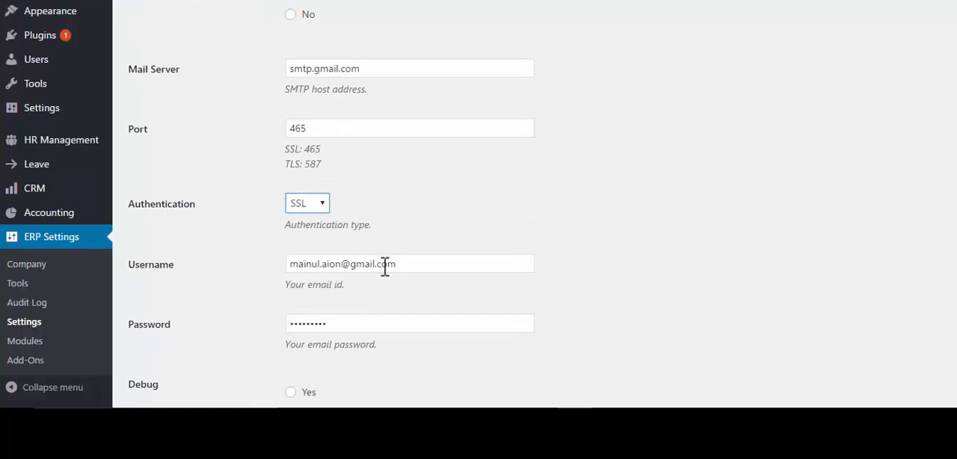
scroll("down", 3)
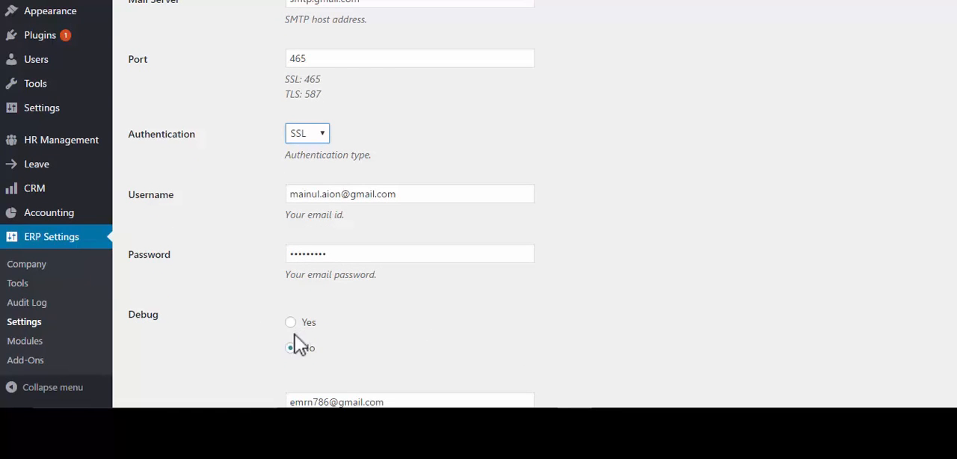
left_click(291, 347)
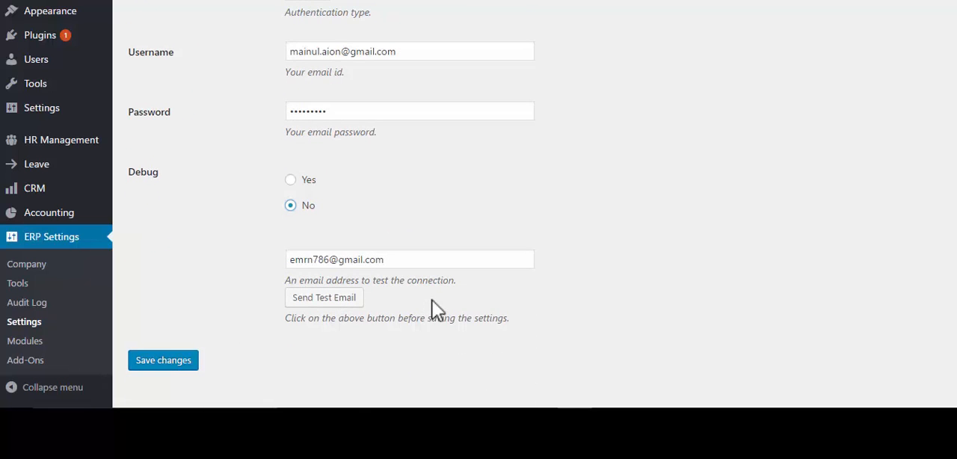
mouse_move(293, 372)
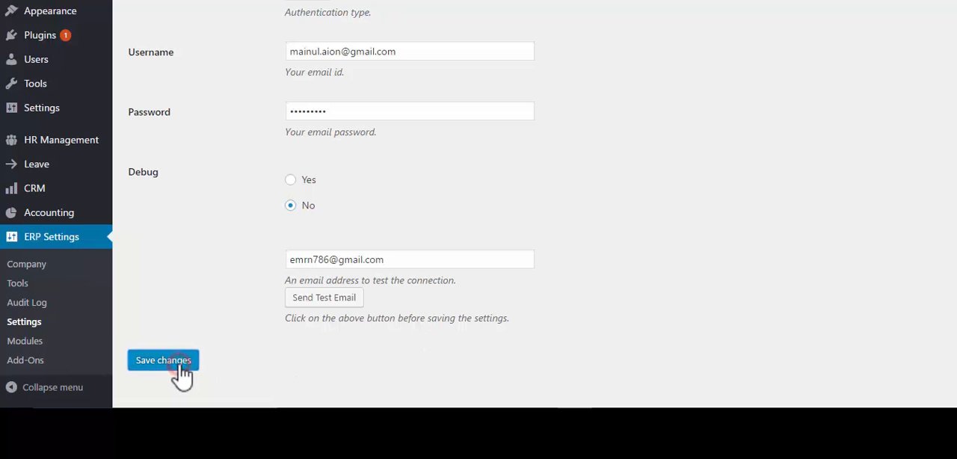
scroll("up", 3)
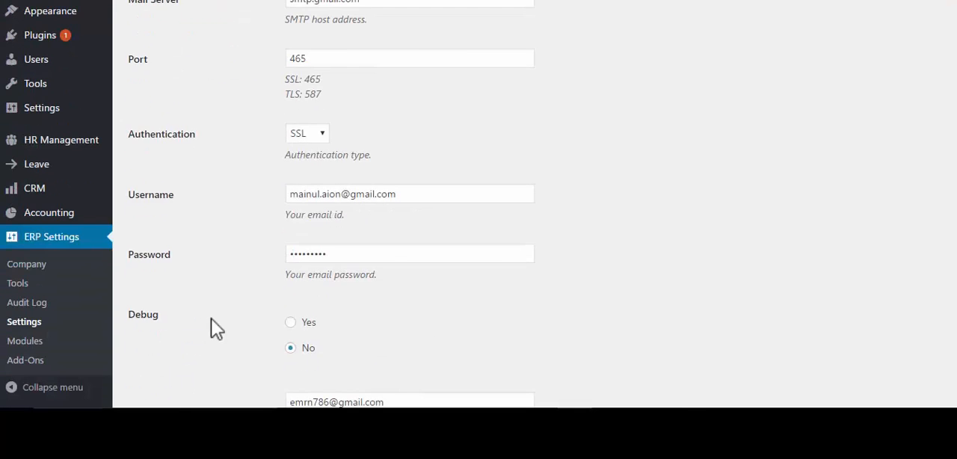
- Send a test email to the entered recipient address to verify the Gmail SMTP connection
scroll("down", 3)
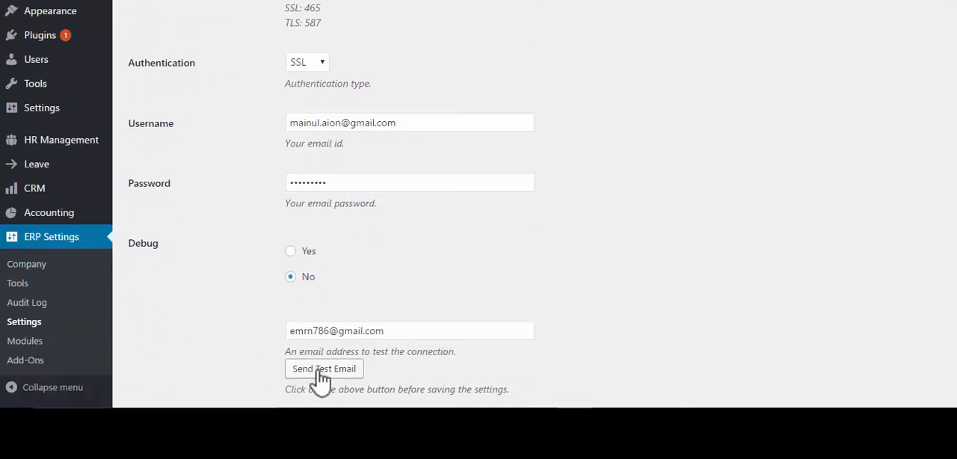
left_click(323, 369)
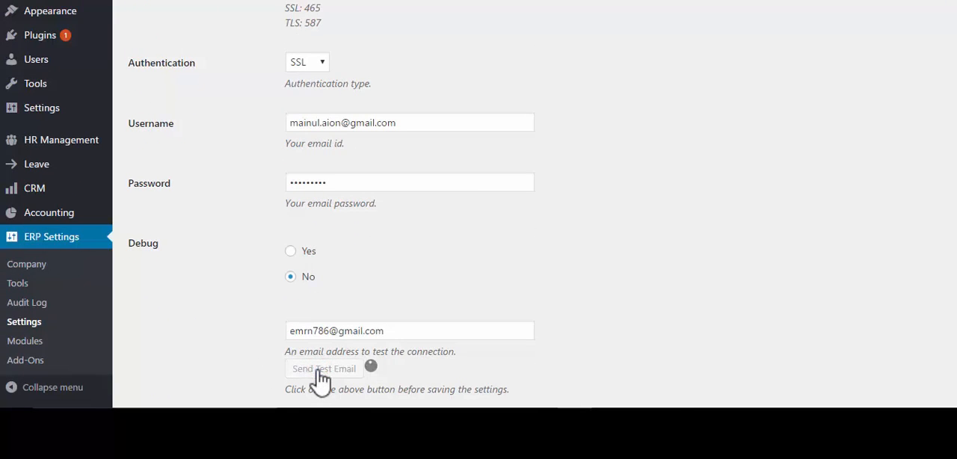
left_click(323, 368)
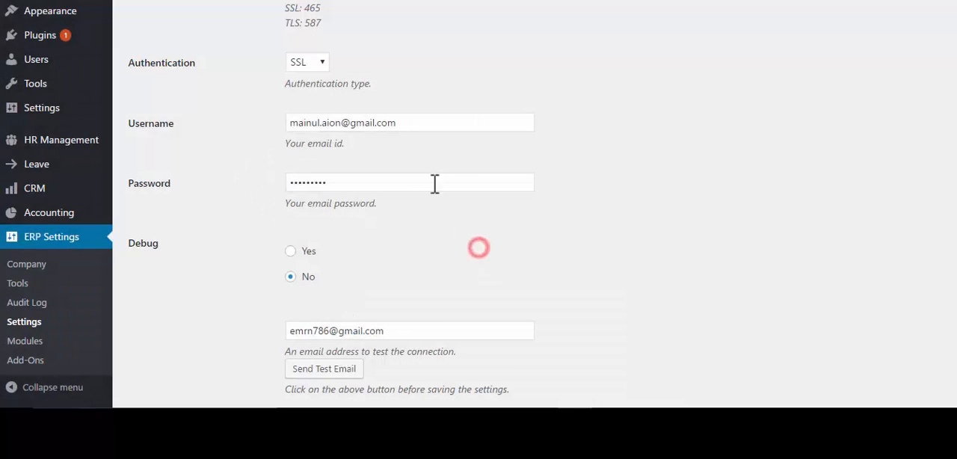